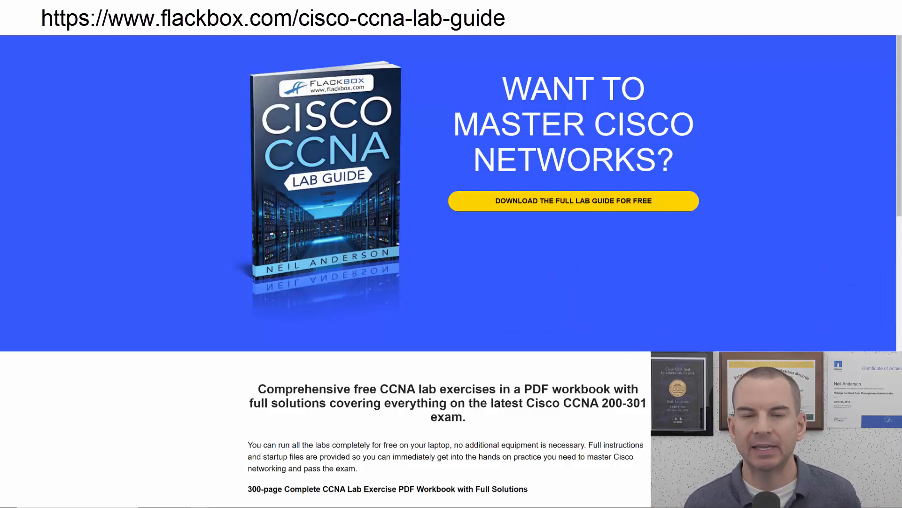
Step: Leave the Lab Example slide and bring up R1's command-line window in Packet Tracer
click(573, 200)
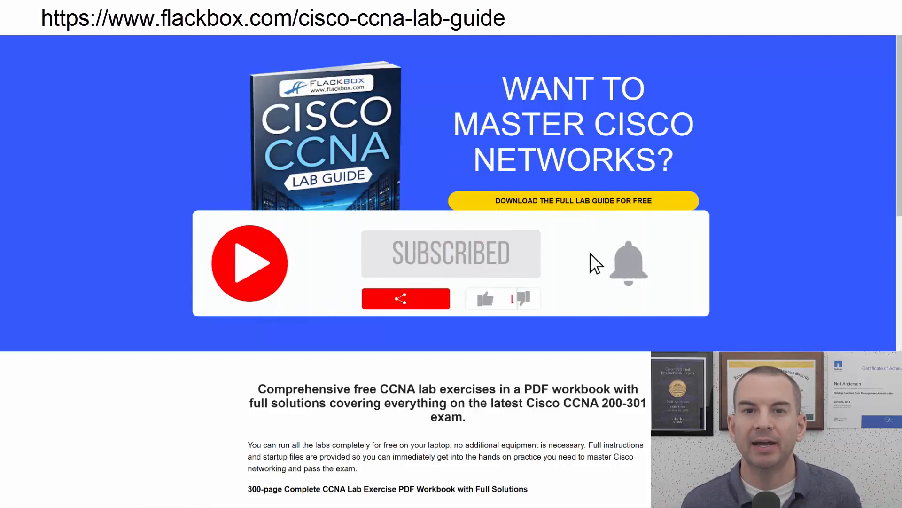
click(628, 263)
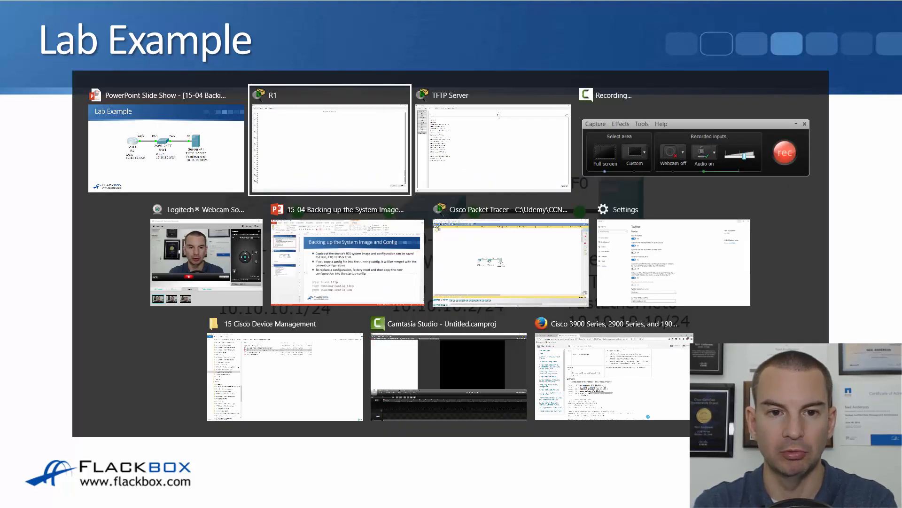
Step: Focus R1's command-line window and list its flash contents with 'sh flash'
click(328, 138)
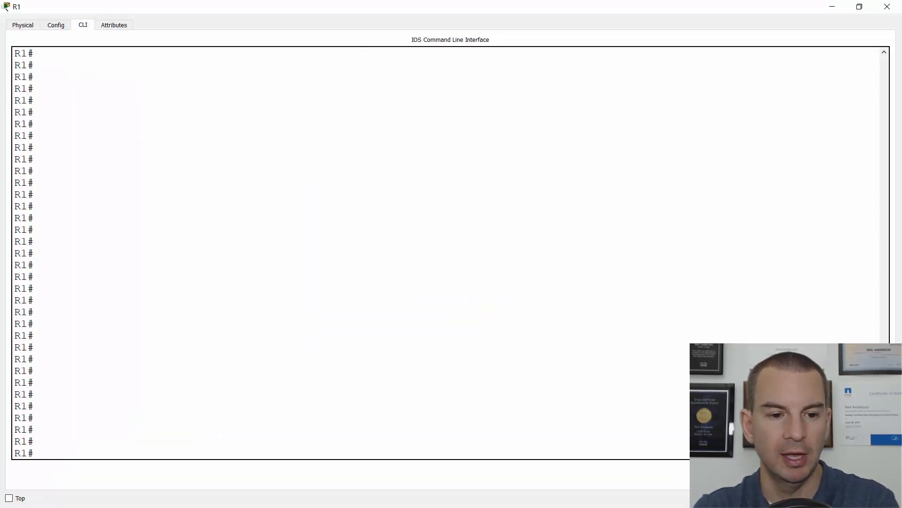
text(sh fl)
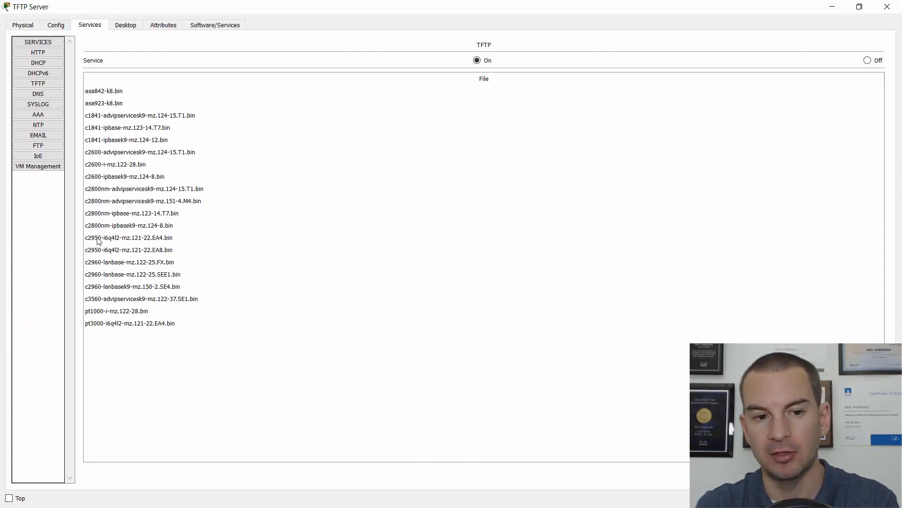
mouse_move(91, 233)
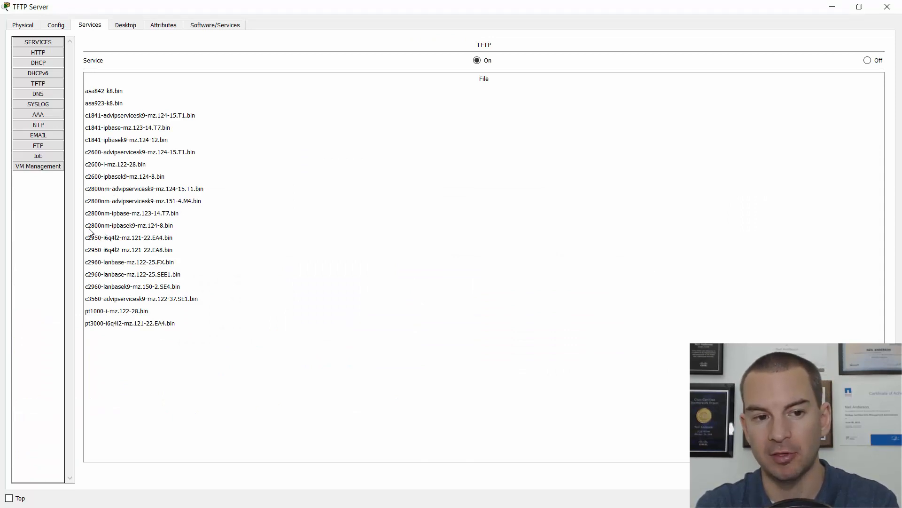
mouse_move(250, 261)
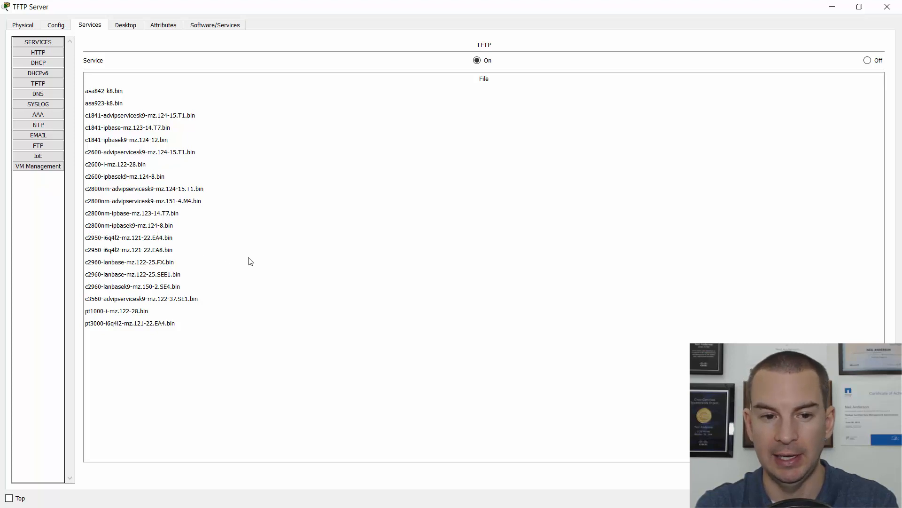
mouse_move(456, 251)
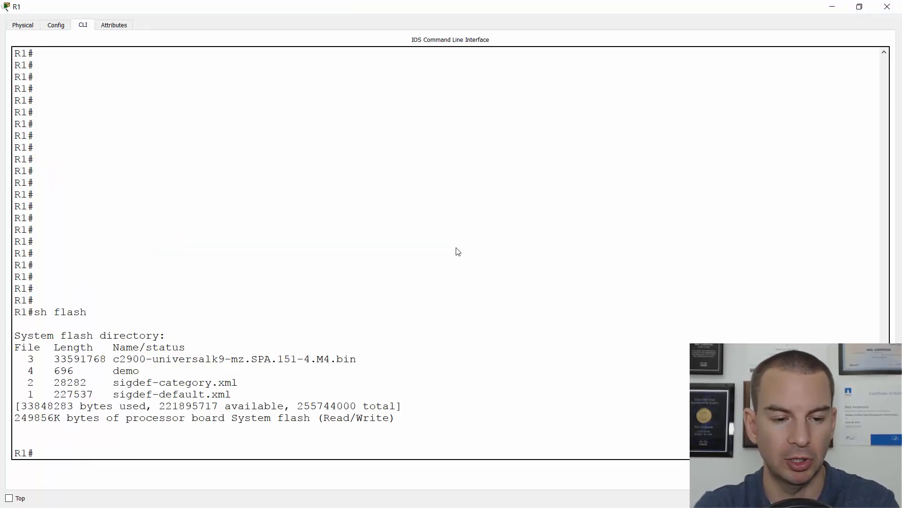
Step: Run copy flash tftp, sending c2900-universalk9-mz.SPA.151-4.M4.bin to 10.10.10.10
text(copy fla)
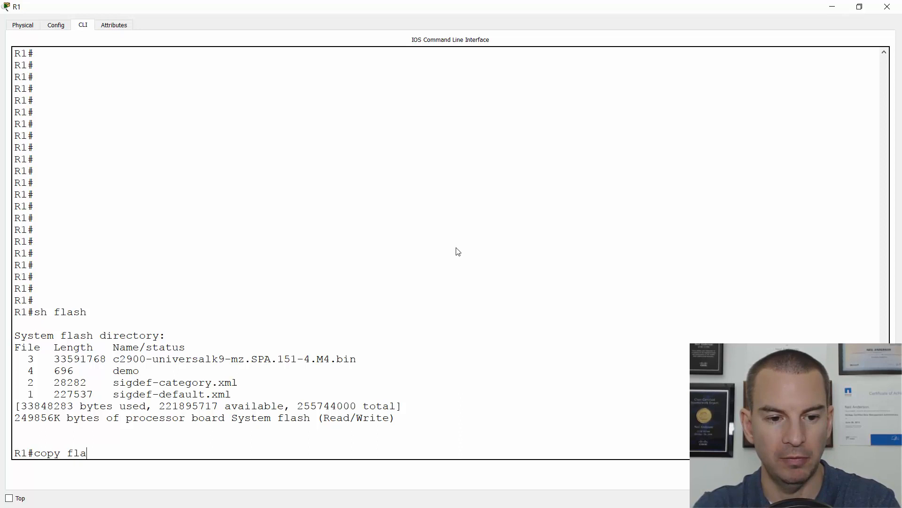
text(sh tftp)
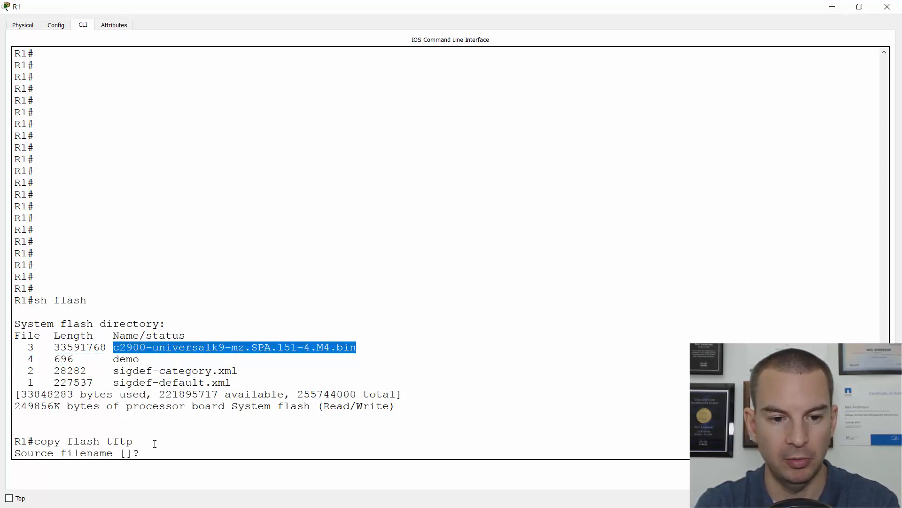
text(c2900-universalk9-mz.SPA.151-4.M4.bin)
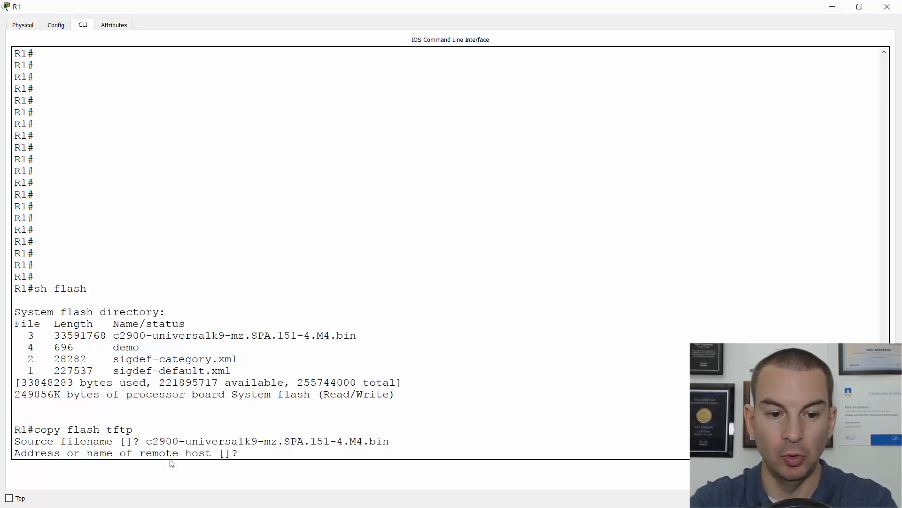
text(10.10.10.10)
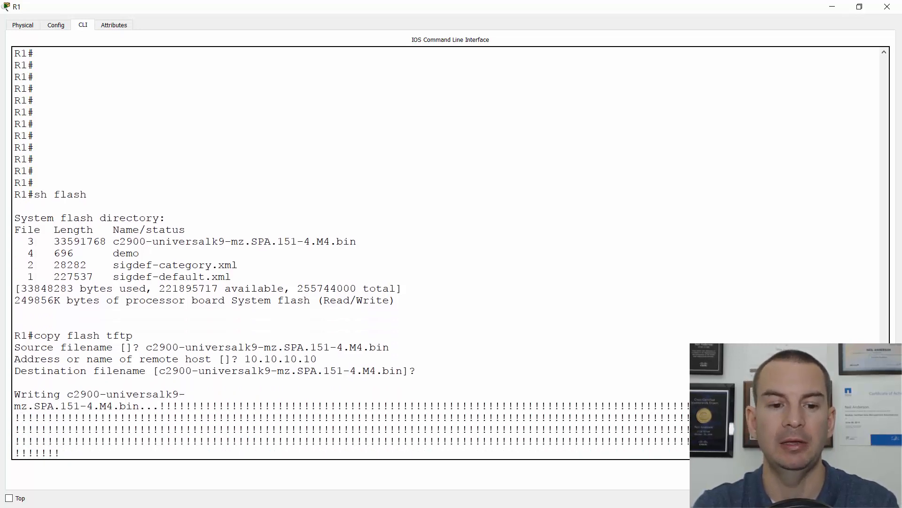
scroll(down, 3)
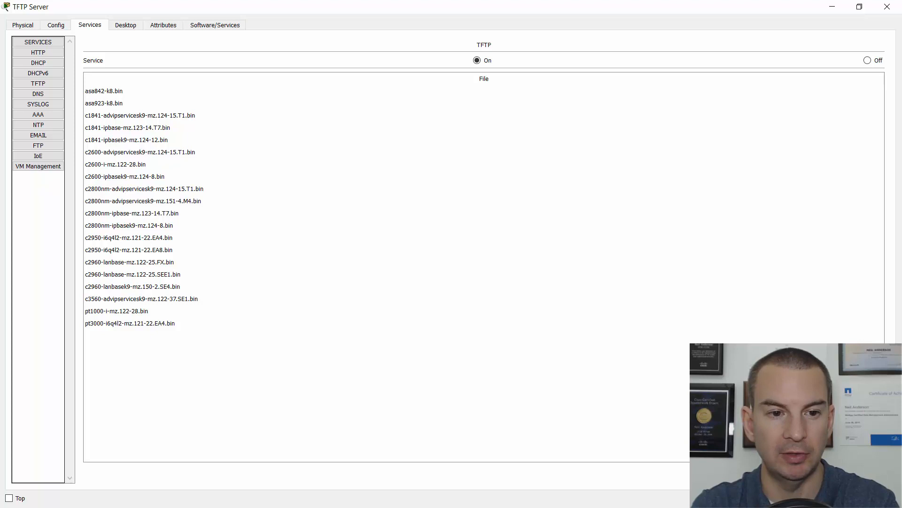
Step: Refresh the TFTP Services file list to show the c2900 image, then return to R1
click(125, 25)
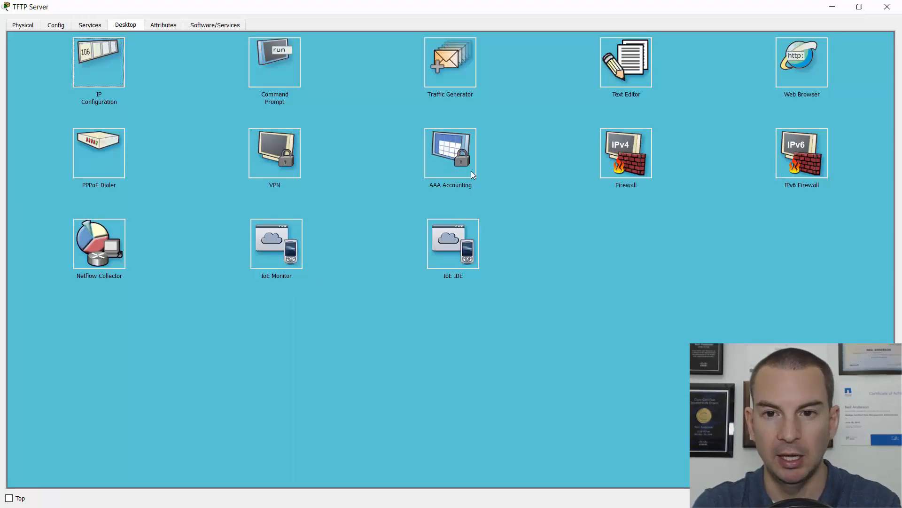
mouse_move(226, 189)
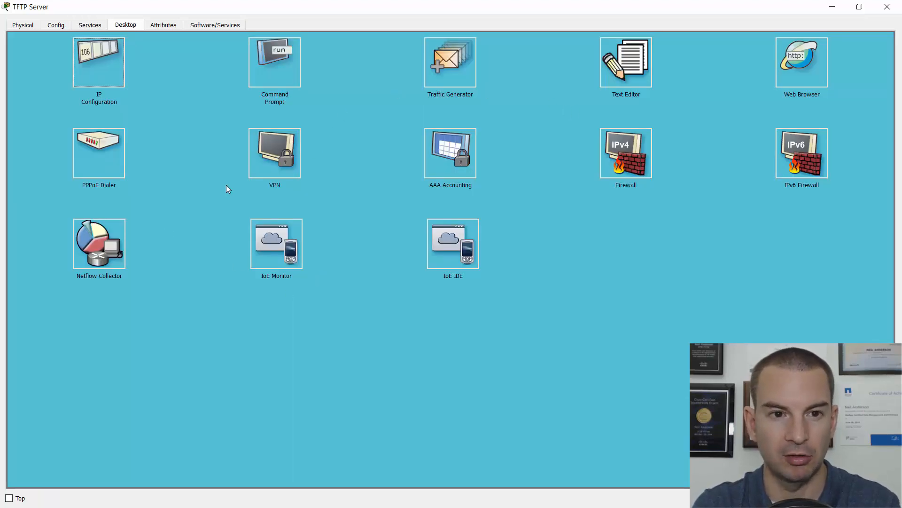
click(89, 24)
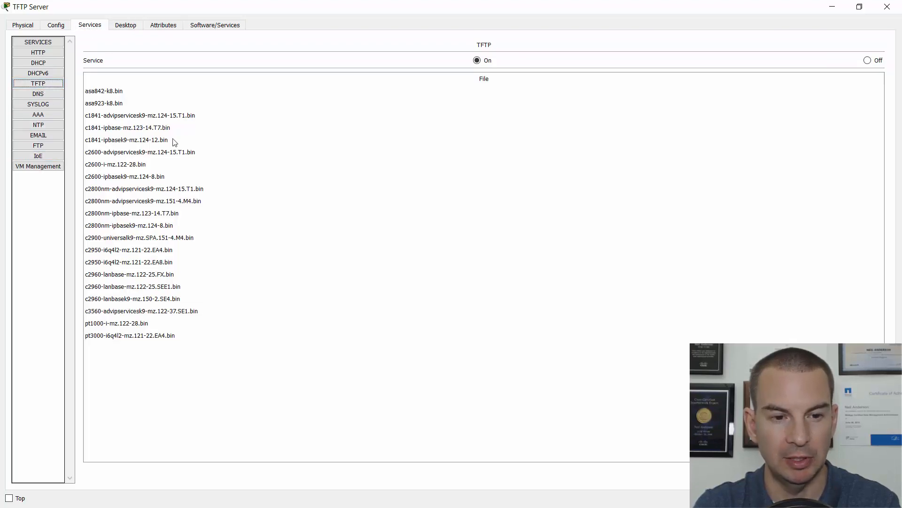
mouse_move(111, 242)
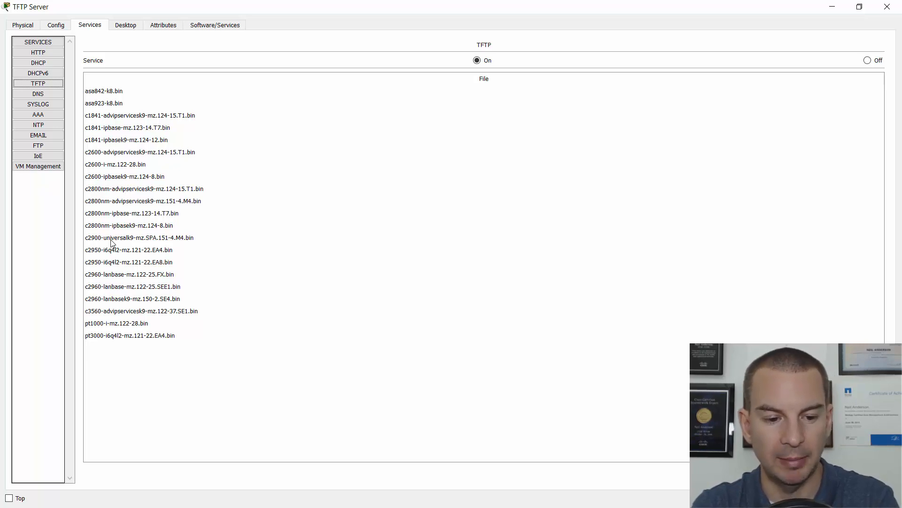
key(alt+tab)
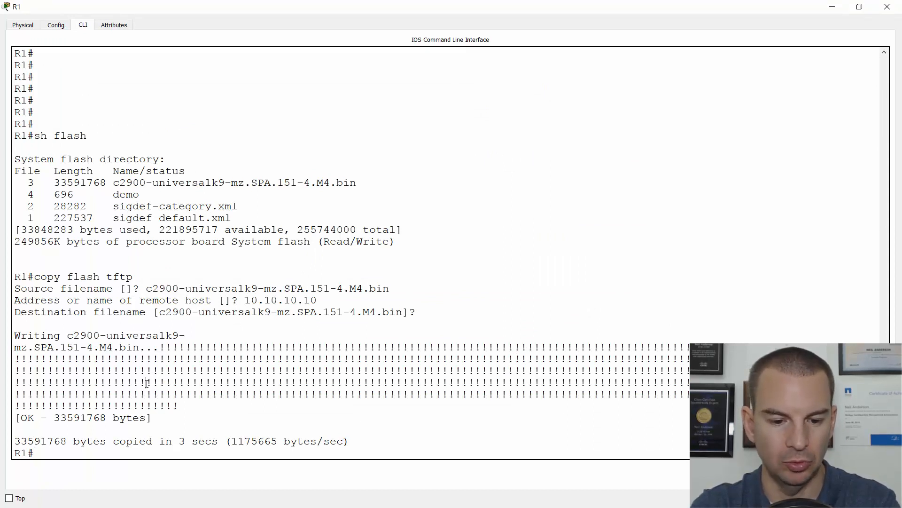
Step: Copy R1's running-config to TFTP server 10.10.10.10 with destination filename R1-Monday
text(copy run)
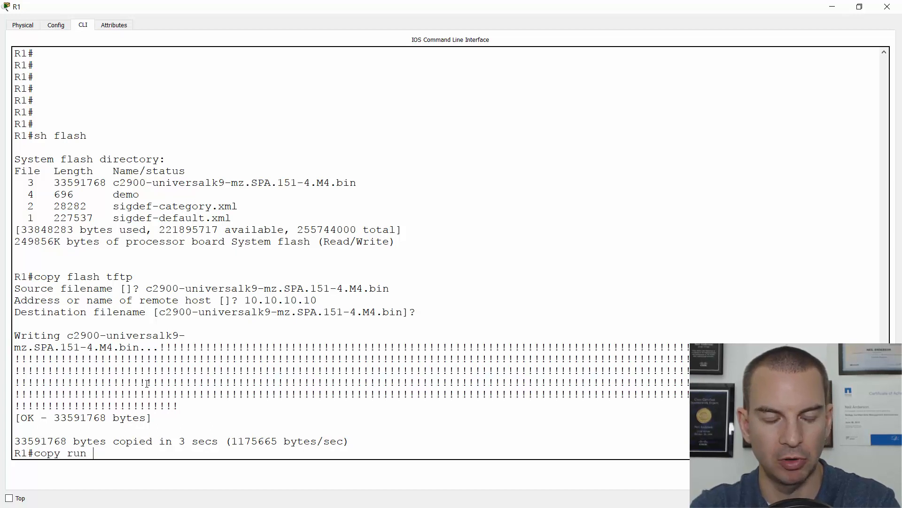
text(tftp)
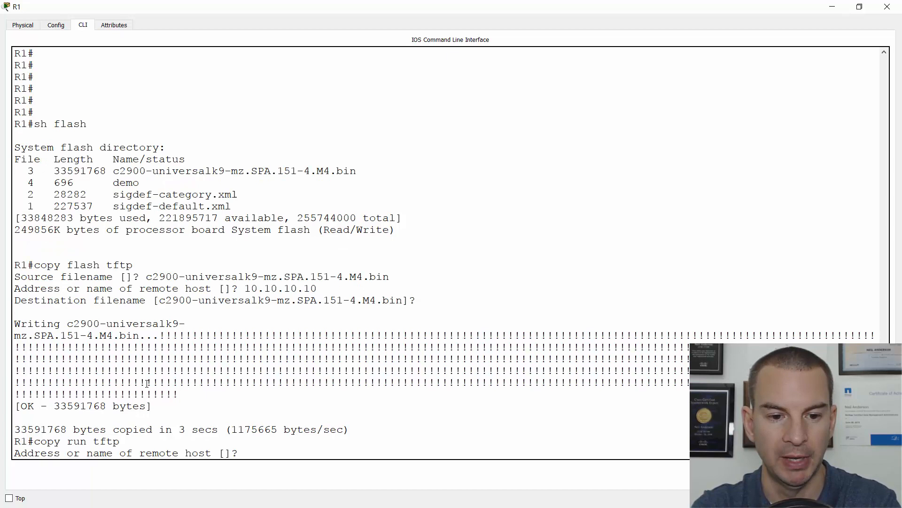
text(10.10.10.10)
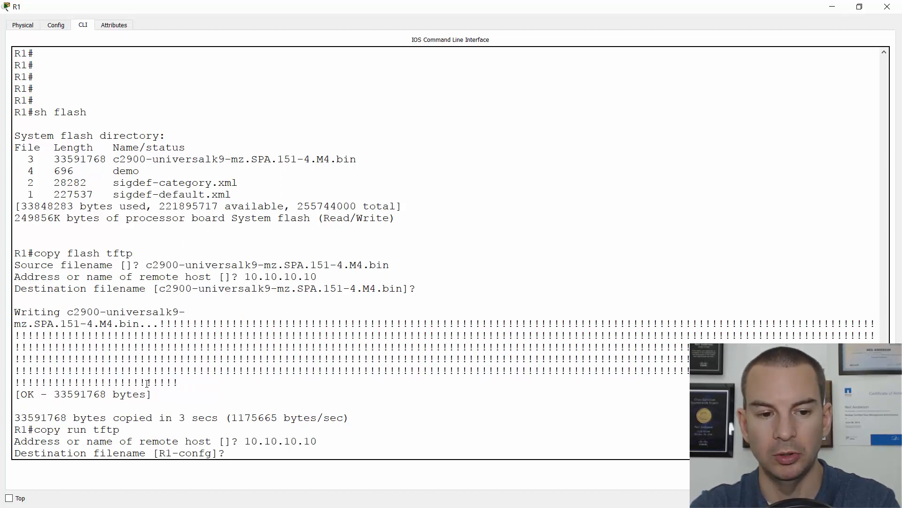
mouse_move(230, 453)
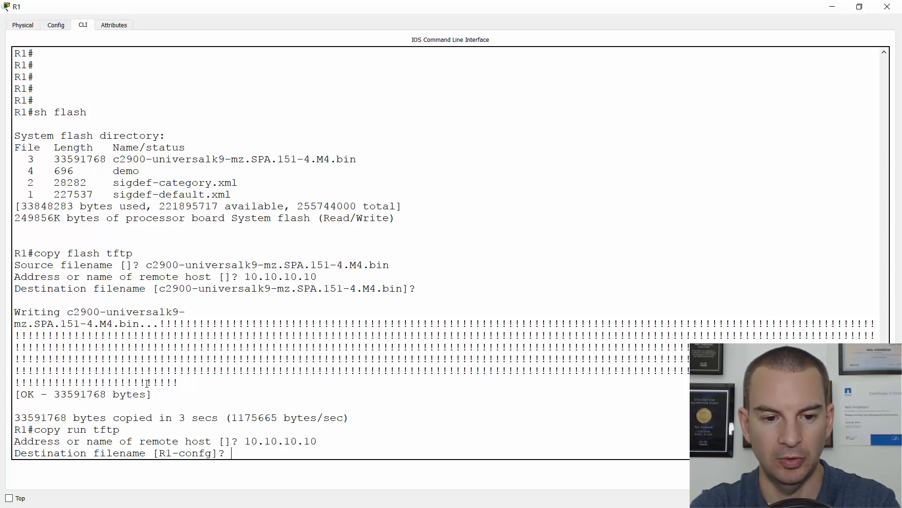
text(R1)
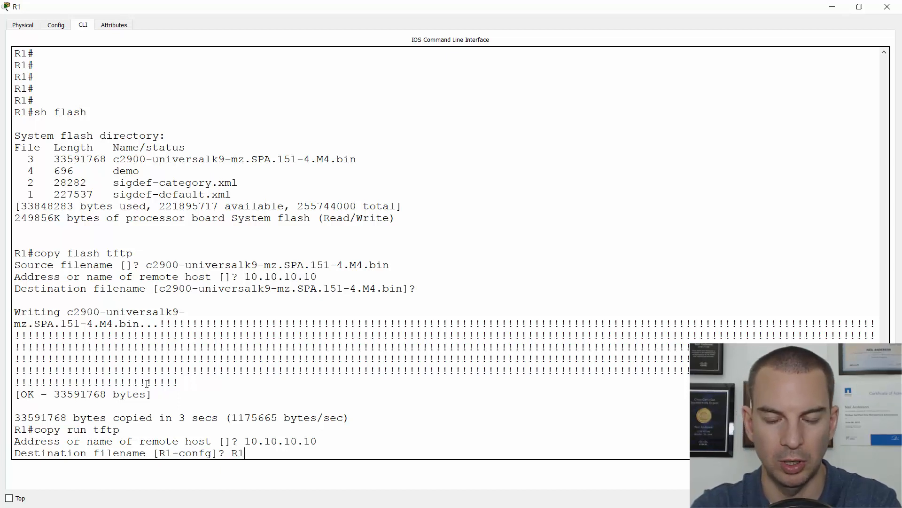
text(-M)
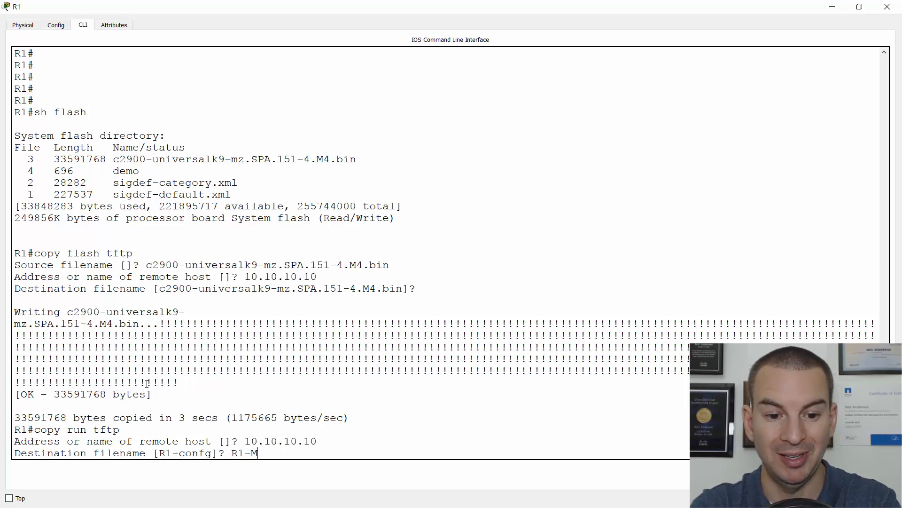
text(onday)
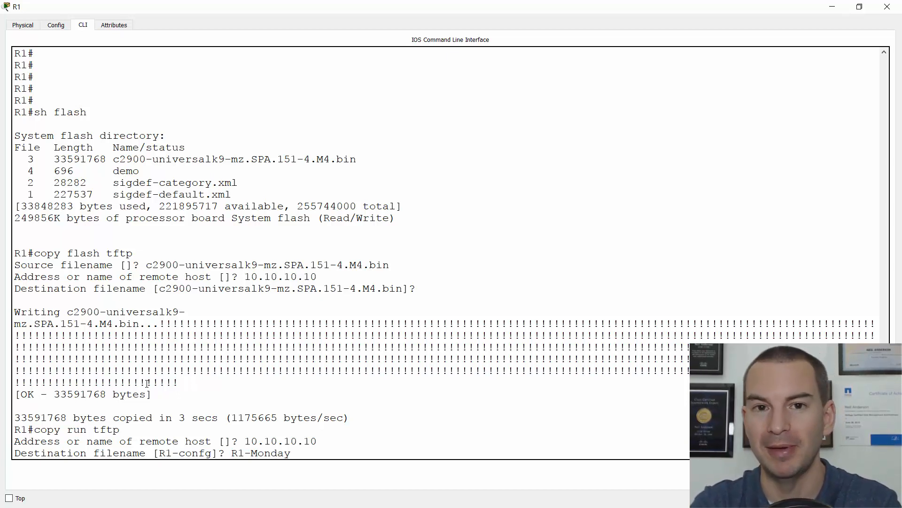
key(Return)
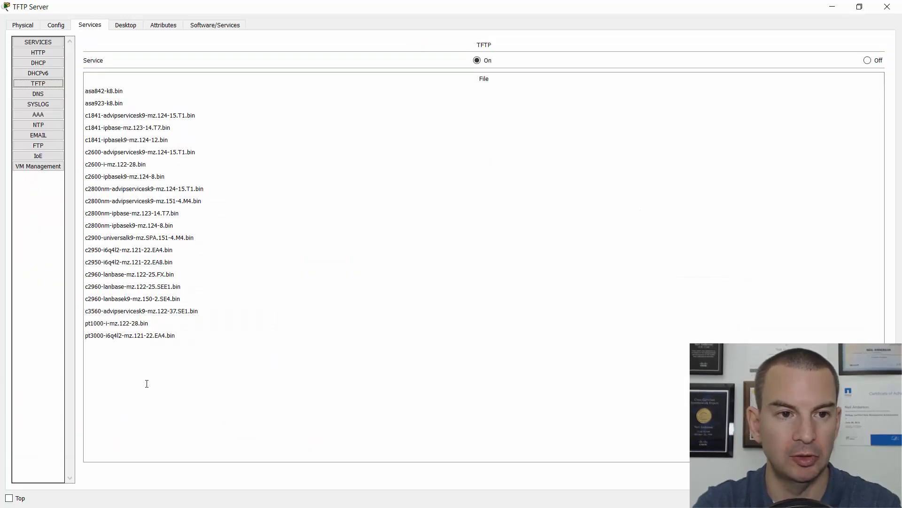
Step: Refresh the TFTP file list and select the new R1-Monday entry
click(38, 93)
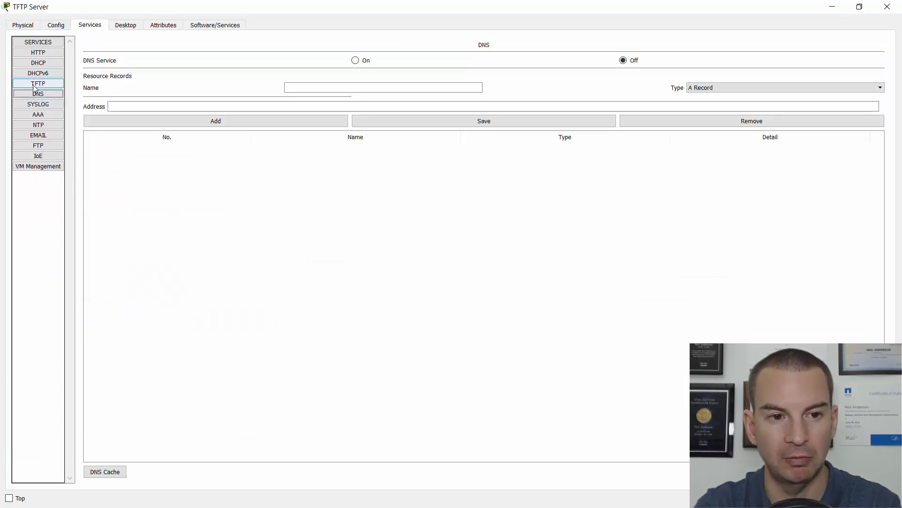
click(38, 82)
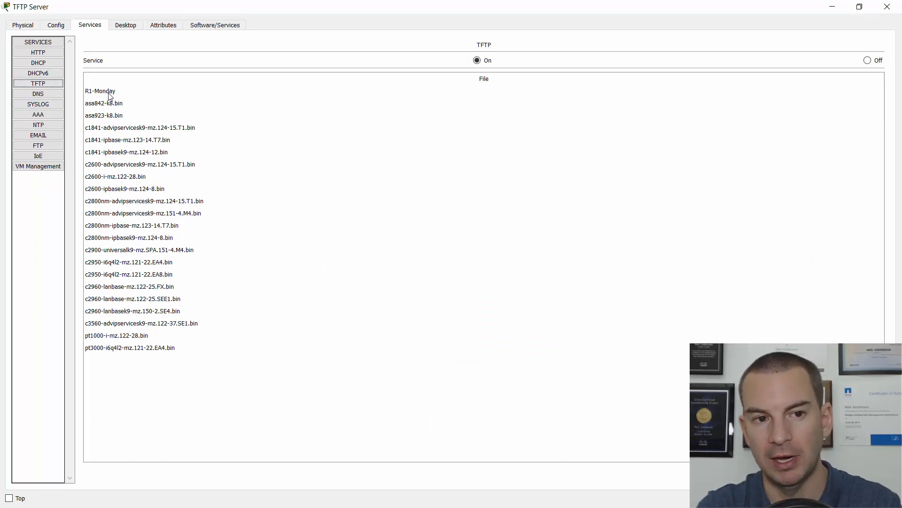
click(101, 91)
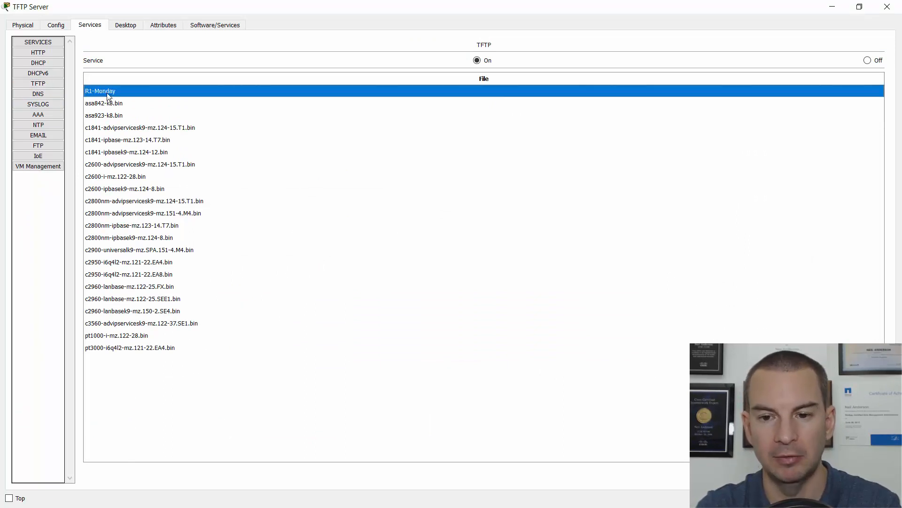
click(104, 103)
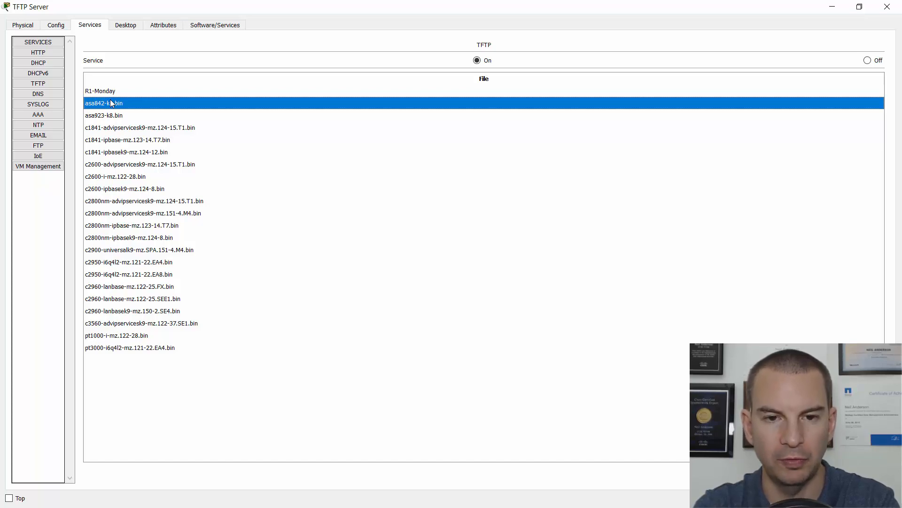
key(alt+tab)
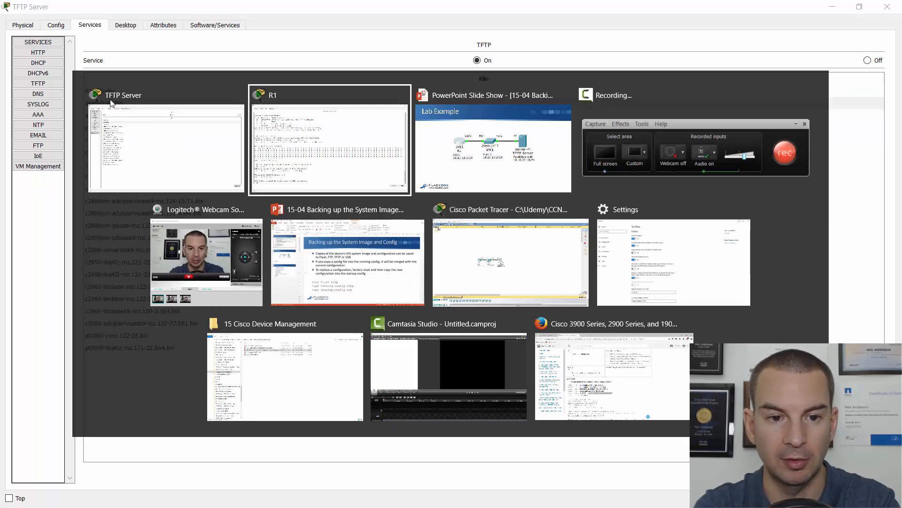
Step: Return to R1's command line and list the files in flash
click(330, 141)
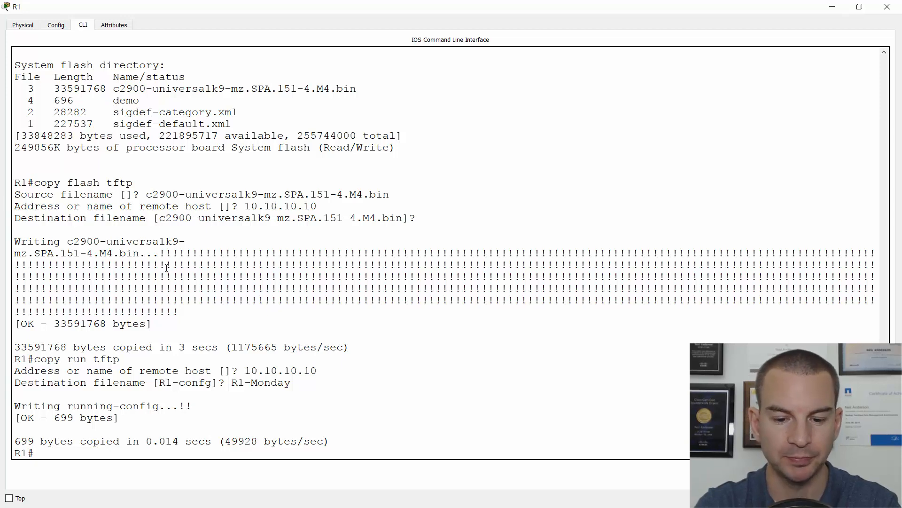
text(sh fasl)
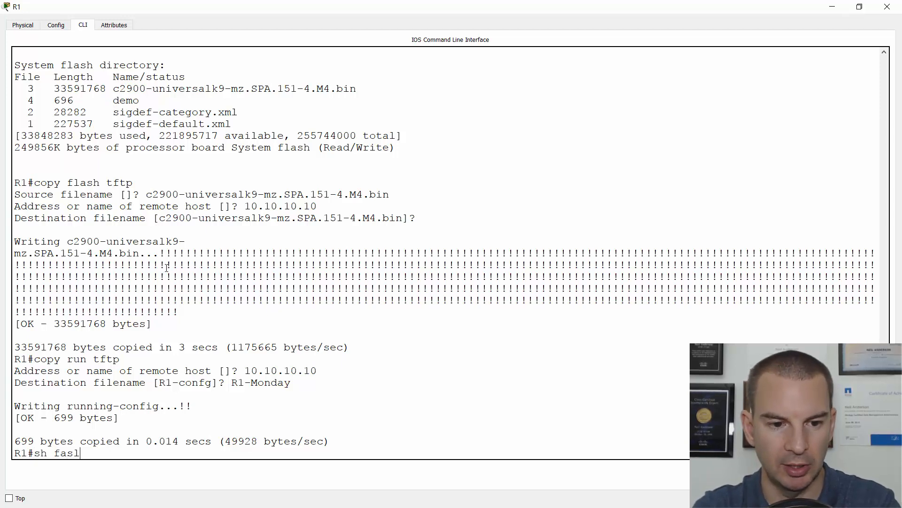
text(lash)
key(Return)
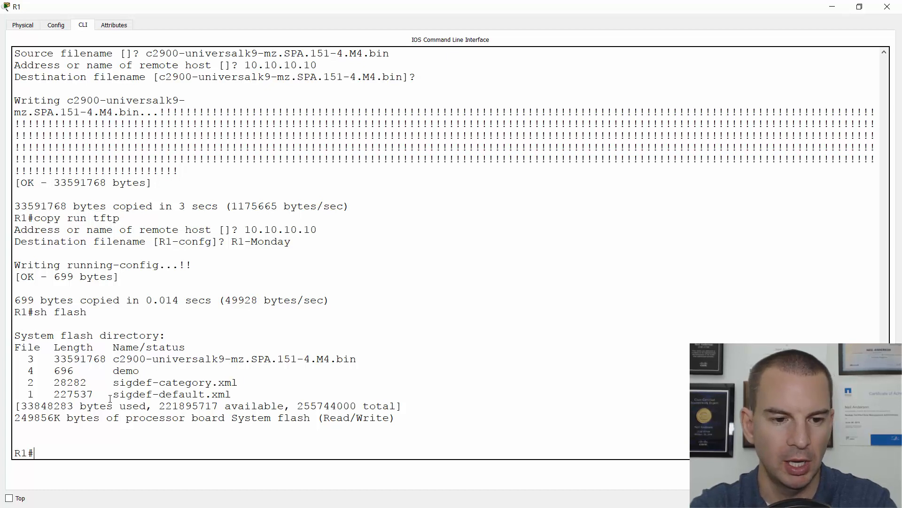
Step: Copy the running-config to flash with destination filename R1-Lab
text(copy)
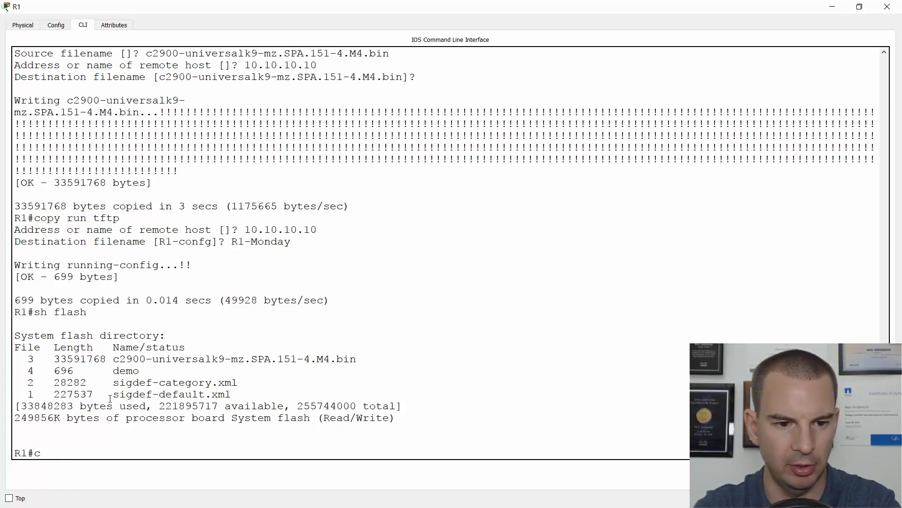
text(onfi)
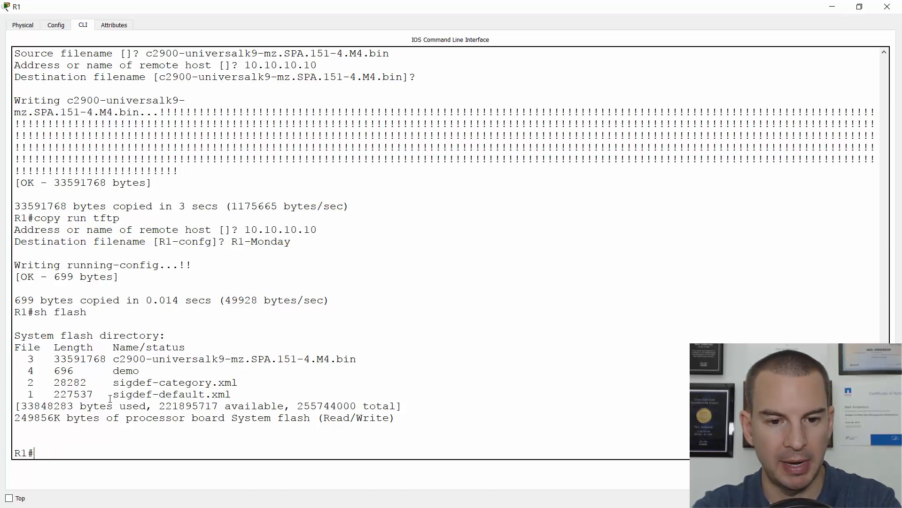
text(cop)
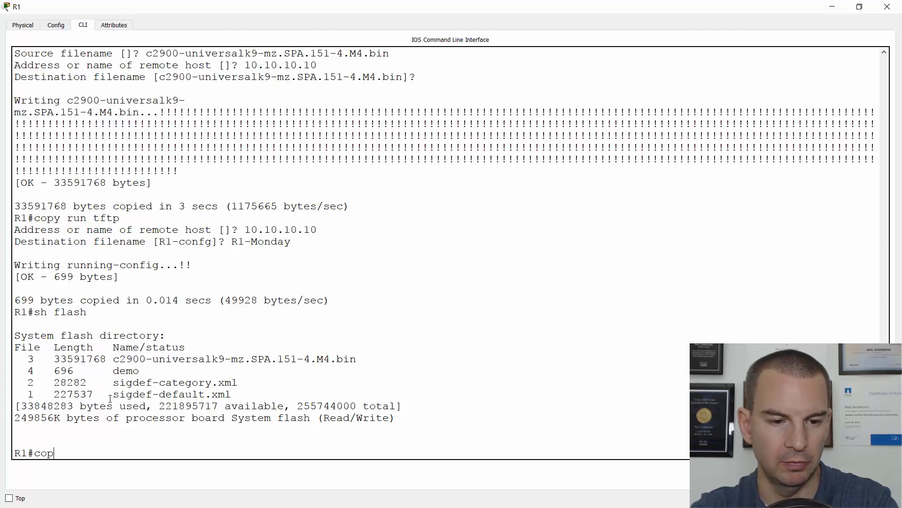
text(y ru)
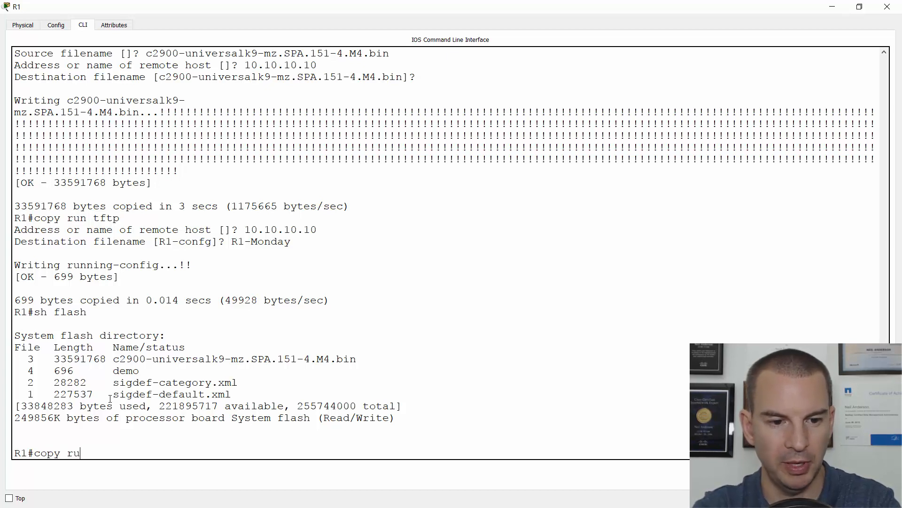
text(n flash)
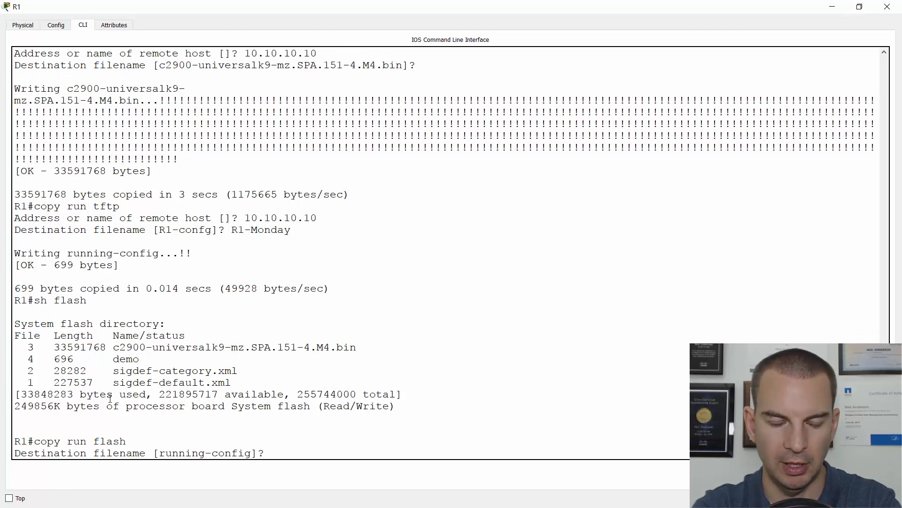
text(R1-)
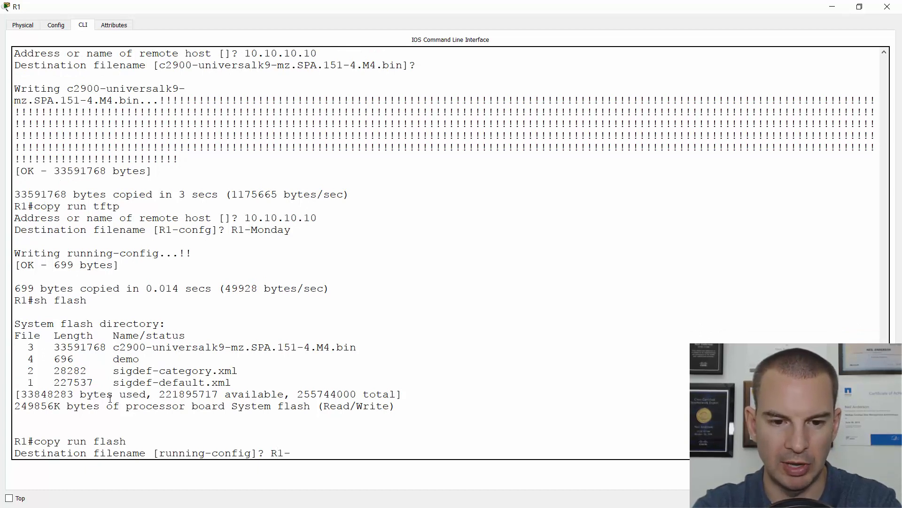
text(Lab)
text(config t)
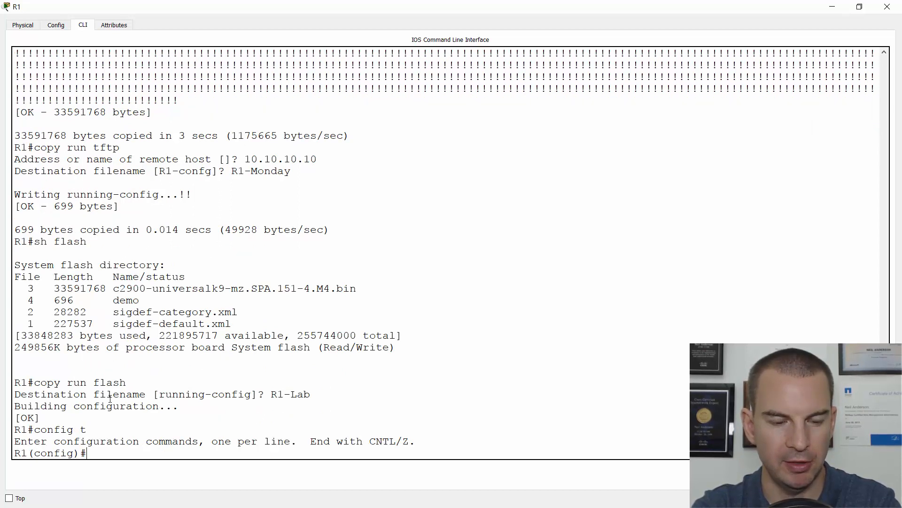
Step: Set hostname R2, end config mode, and check hostname R2 in running and startup configs
text(hostn)
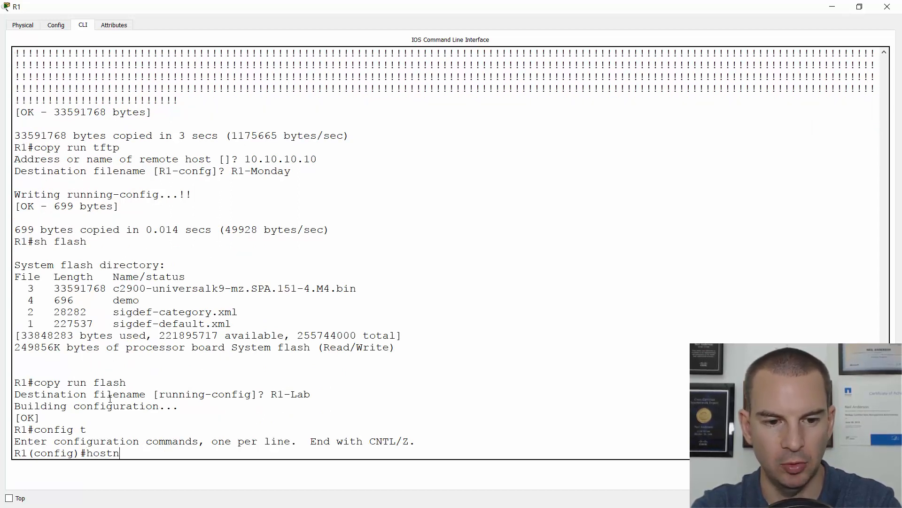
text(ame R2)
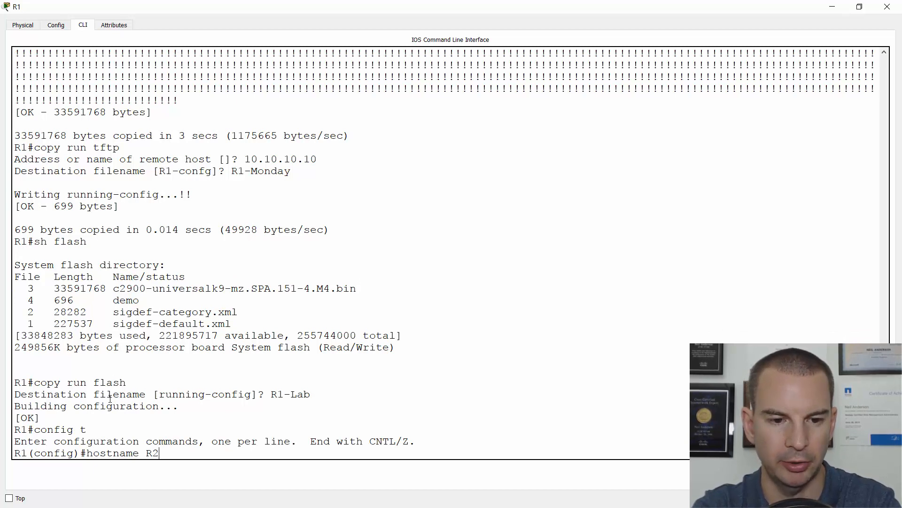
key(Return)
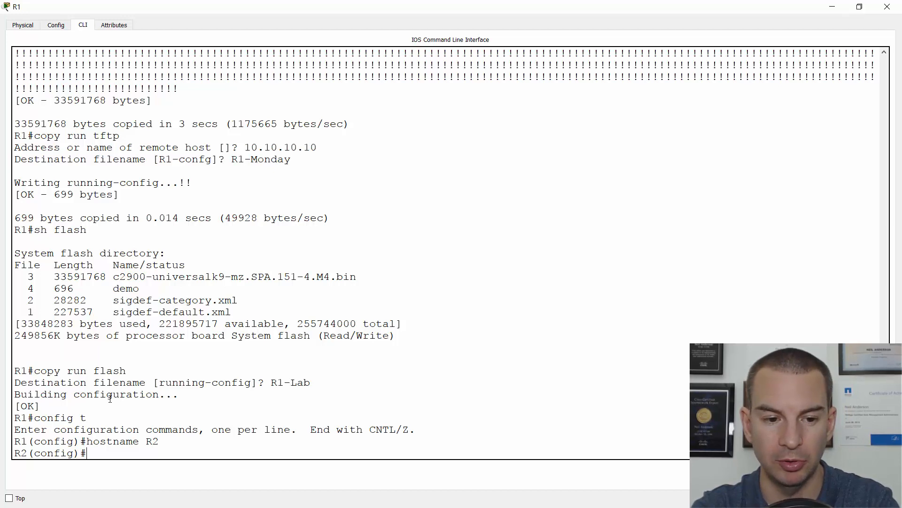
text(end)
text(sh run)
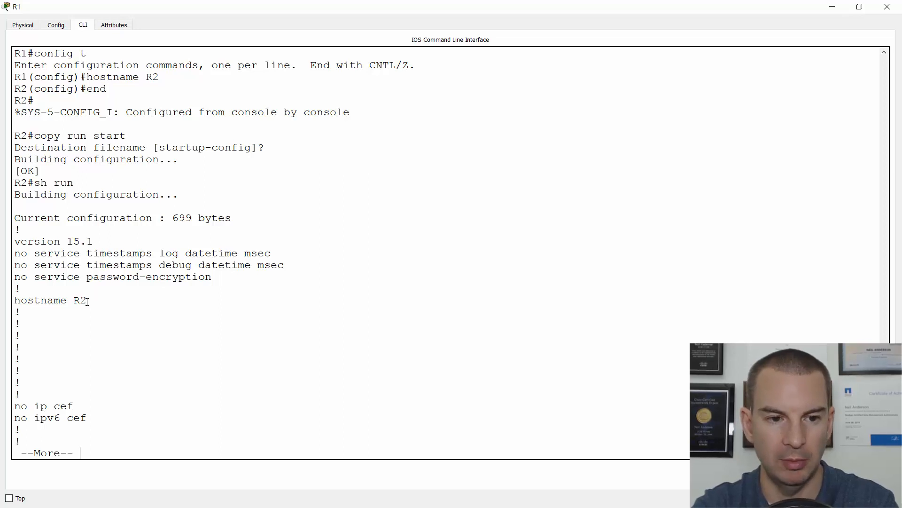
double_click(50, 299)
text(sh start)
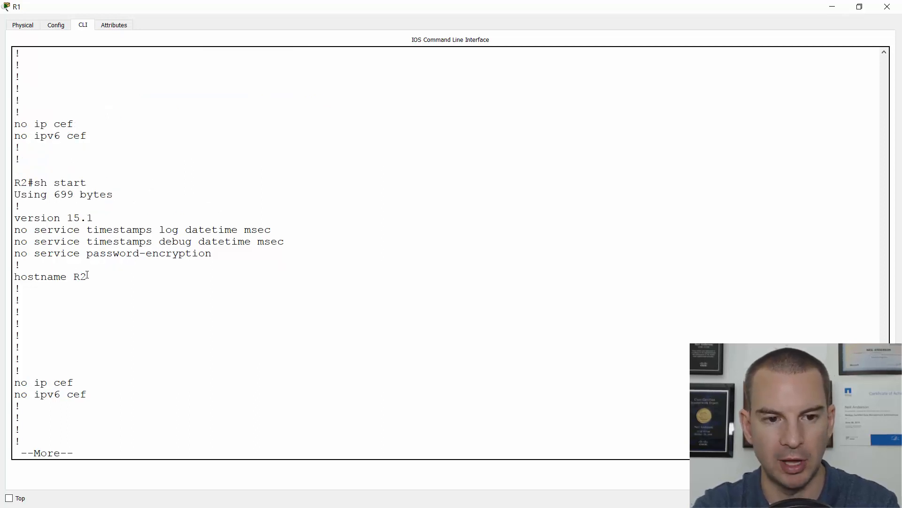
double_click(40, 277)
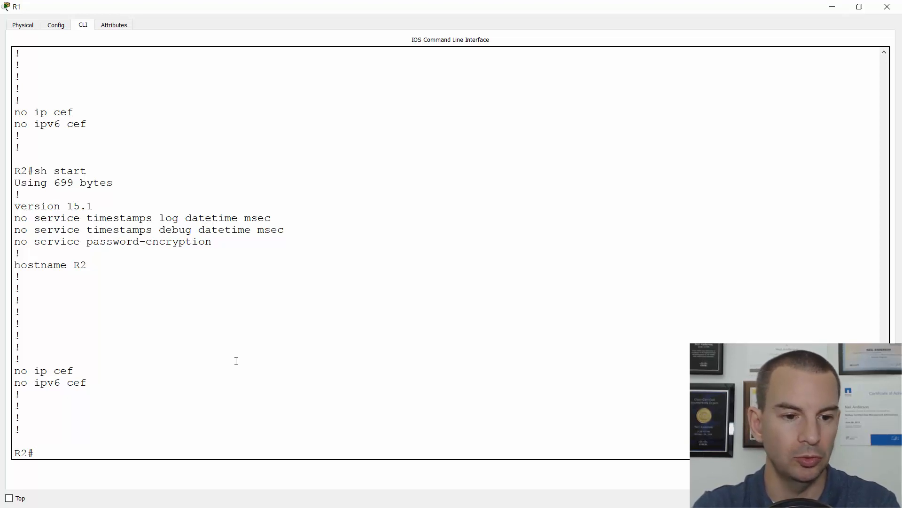
Step: Erase NVRAM with 'wr erase', then verify startup-config is gone and R1-Lab remains in flash
text(wr erase)
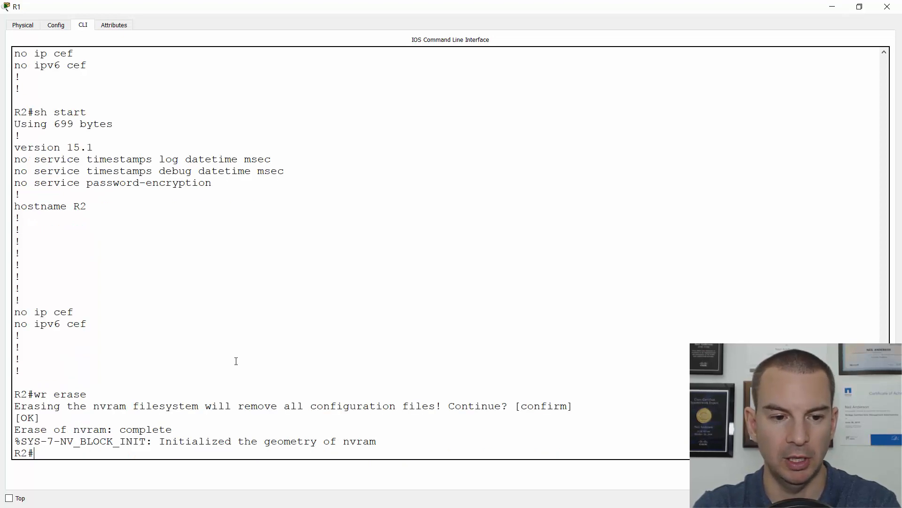
text(sh start)
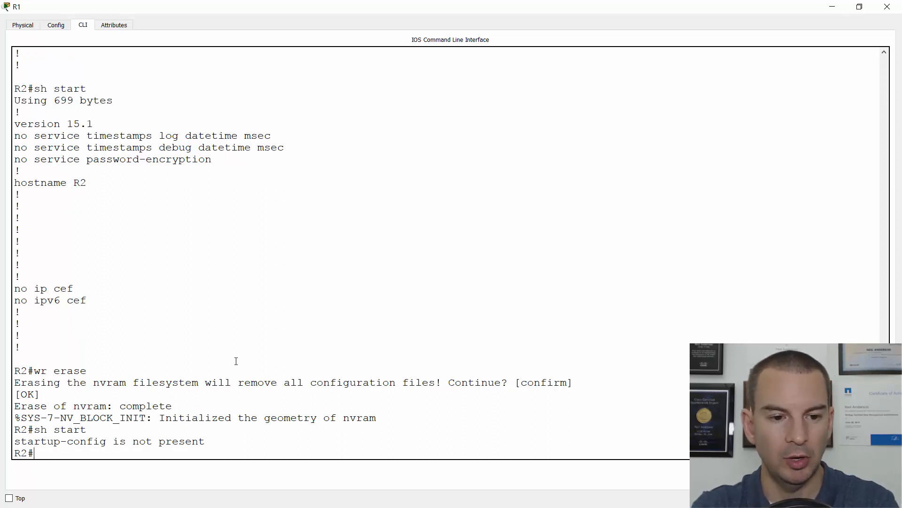
text(sh fa)
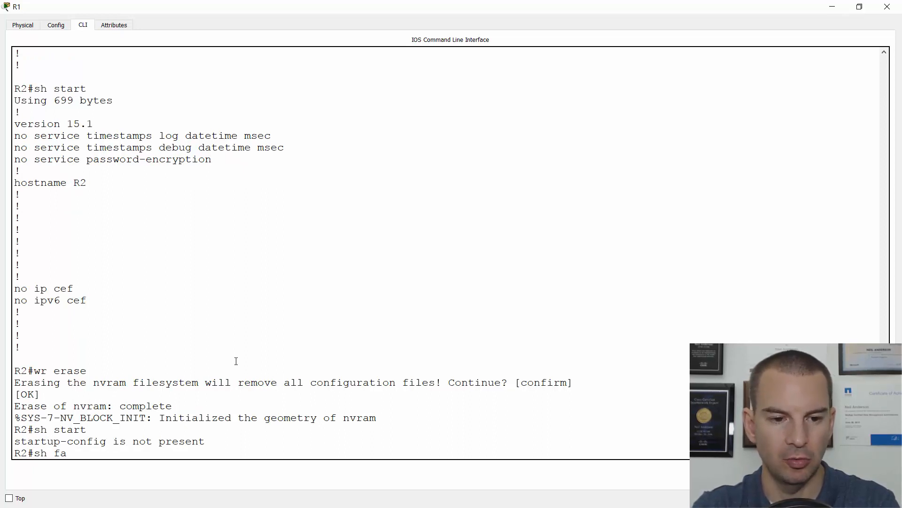
key(Return)
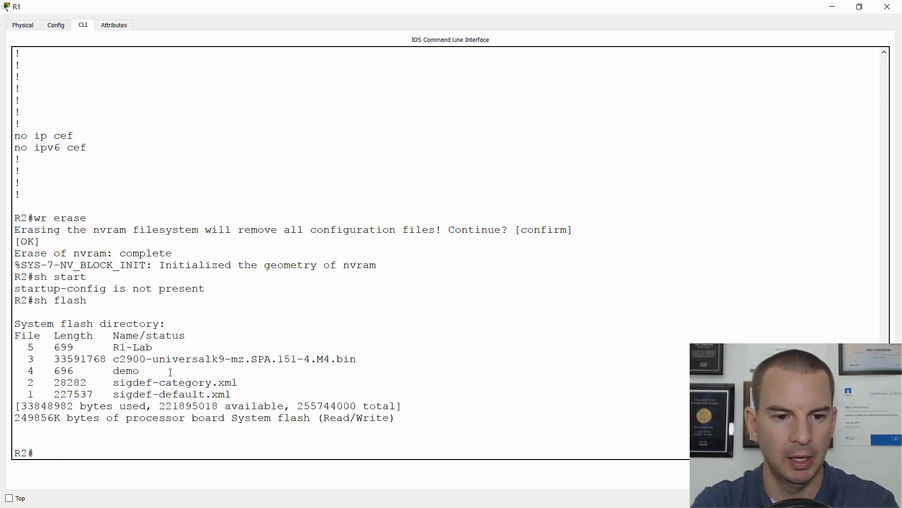
Step: Copy flash file R1-Lab into startup-config by pasting its name, then reload the router
text(copy)
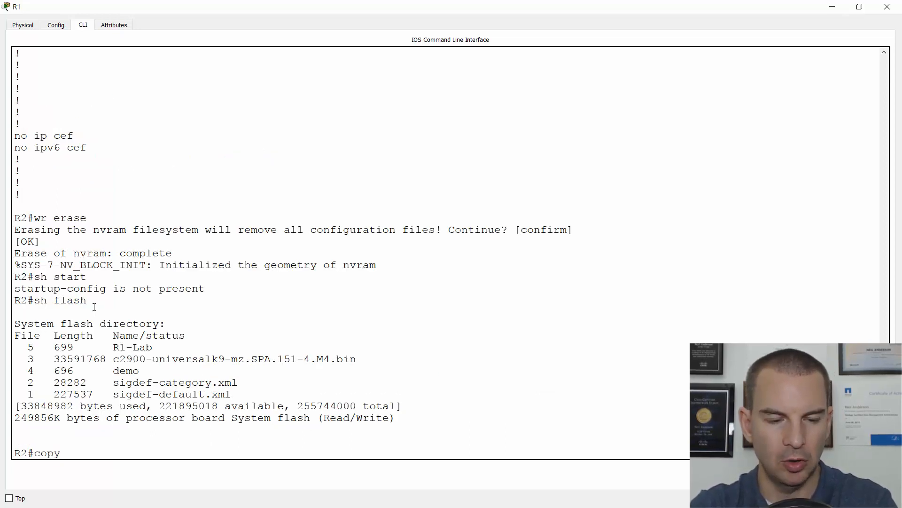
text(flash s)
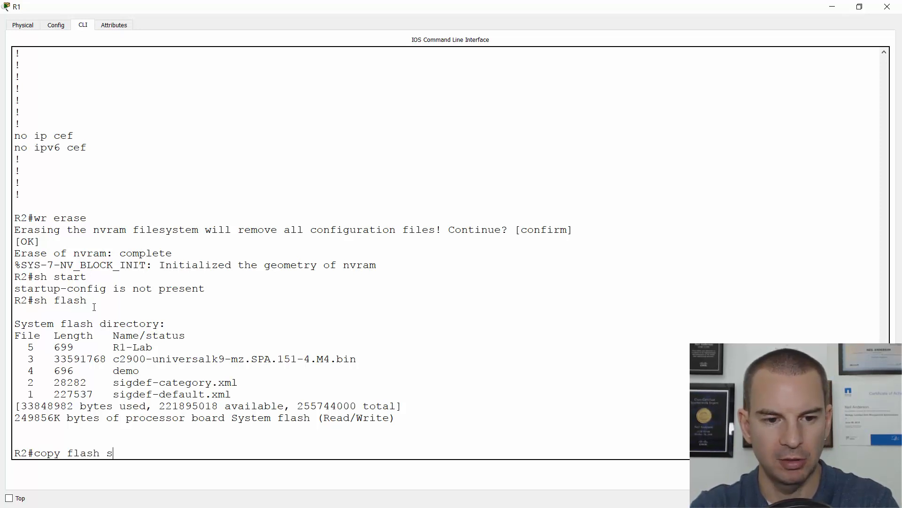
key(Return)
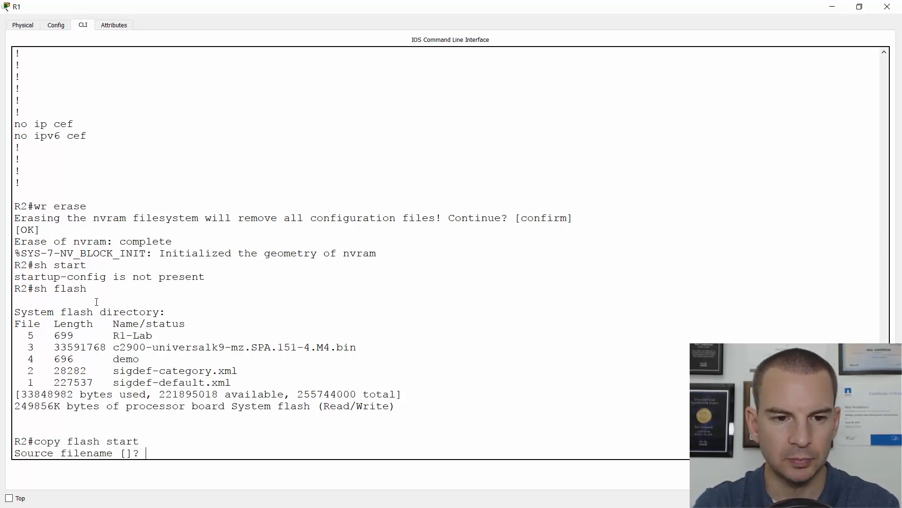
double_click(133, 335)
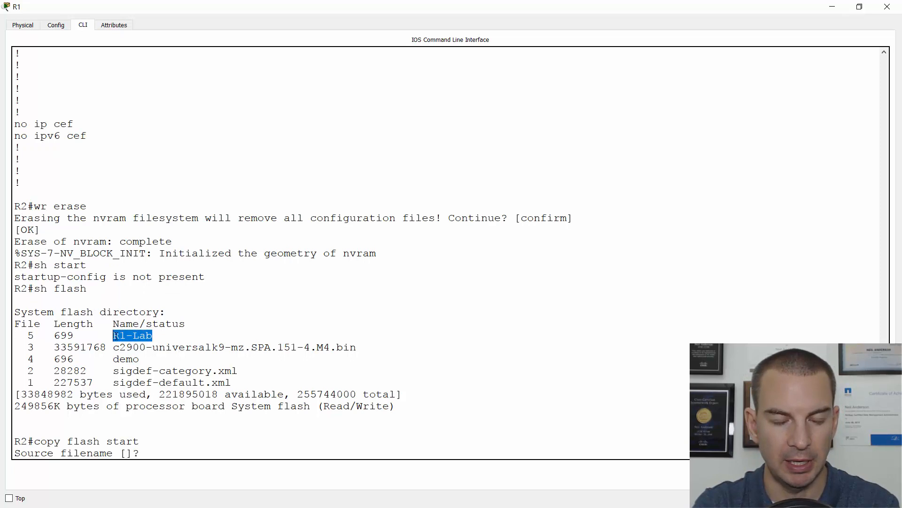
right_click(132, 335)
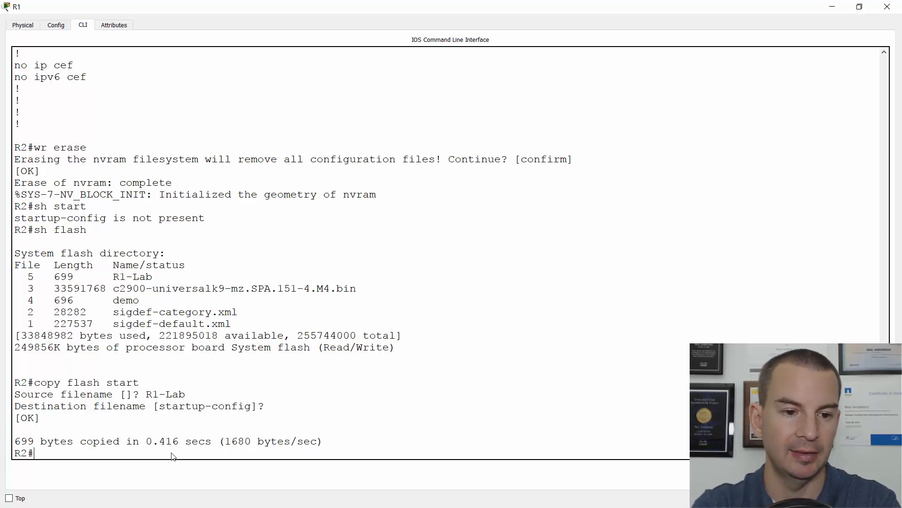
text(reload)
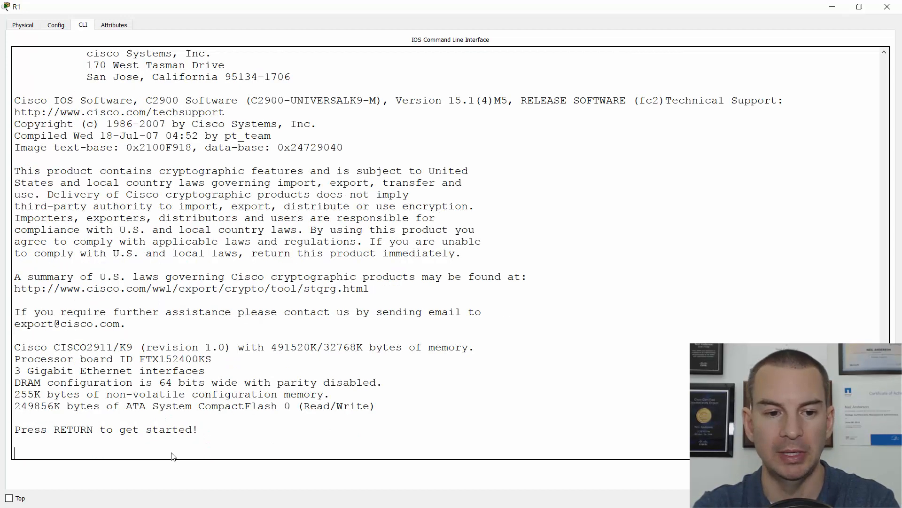
Step: Press Enter after the reload to reach the R1> prompt
key(Return)
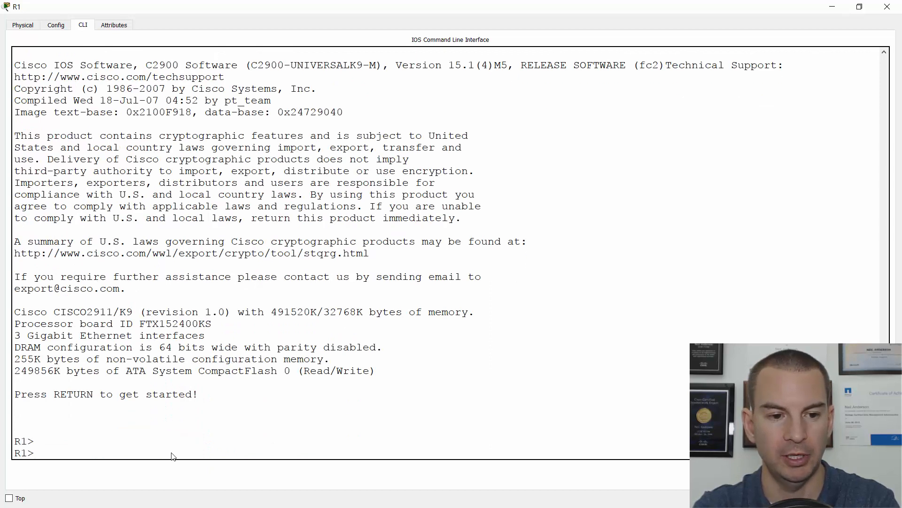